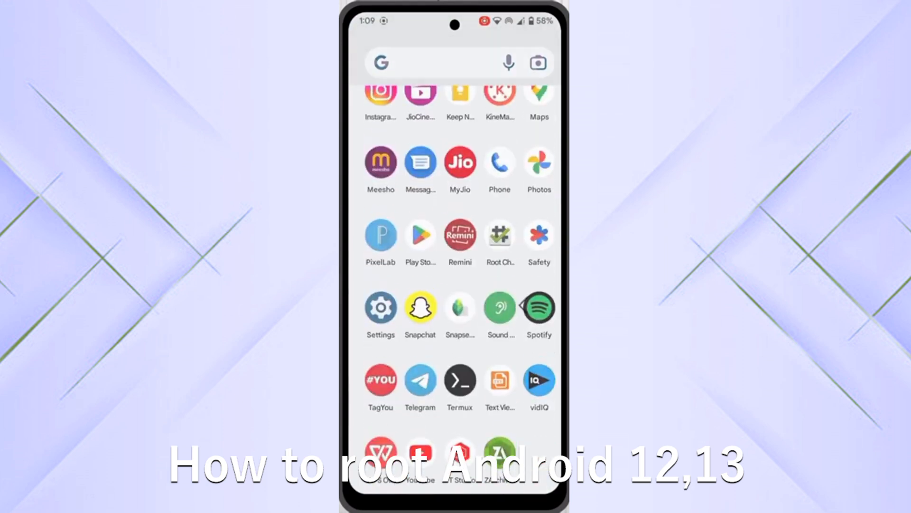
Run Verify Root in Root Checker Basic after accepting the disclaimer; result says root is not properly installed
scroll("up", 3)
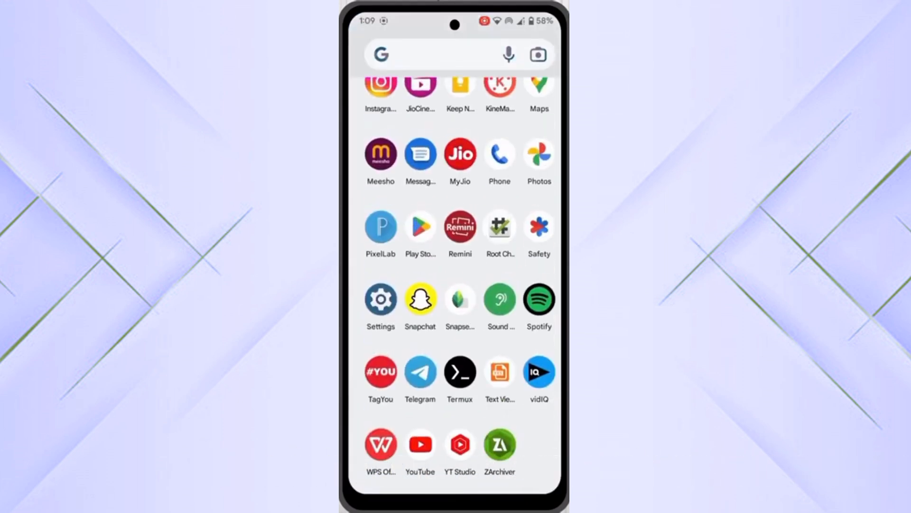
left_click(498, 226)
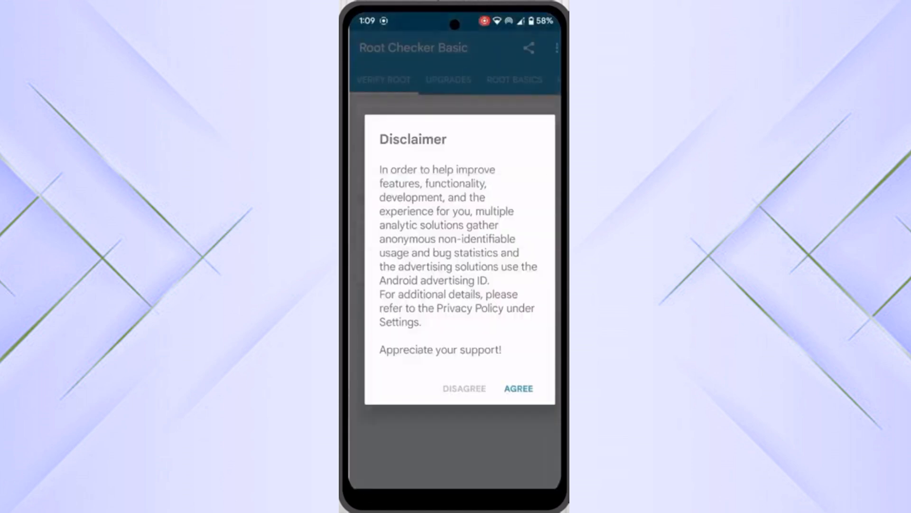
left_click(518, 388)
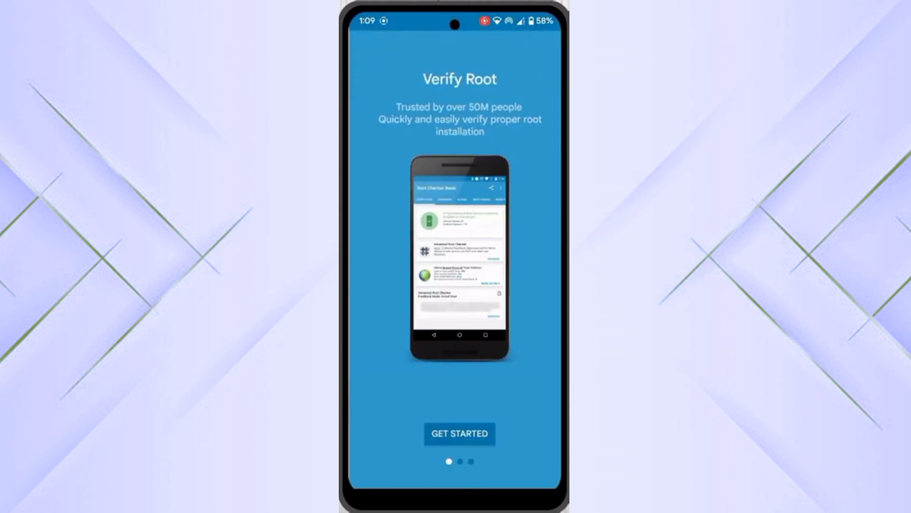
left_click(458, 433)
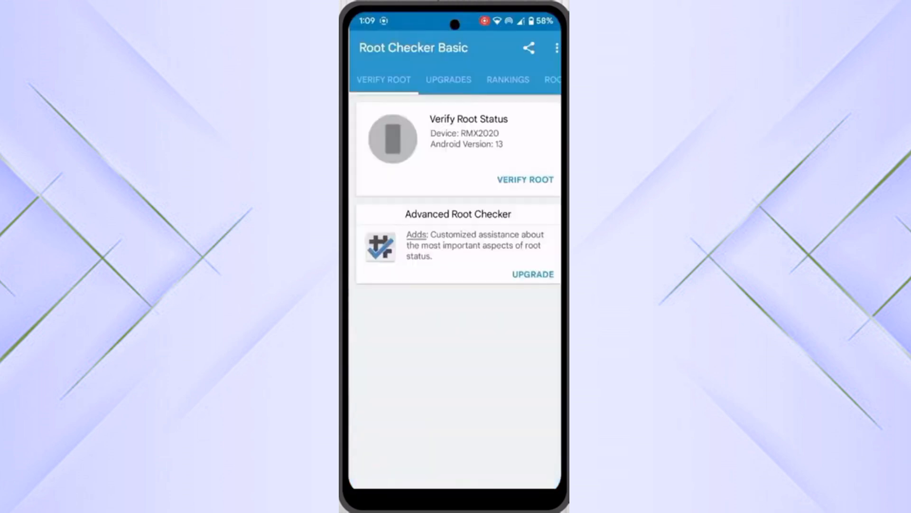
left_click(524, 180)
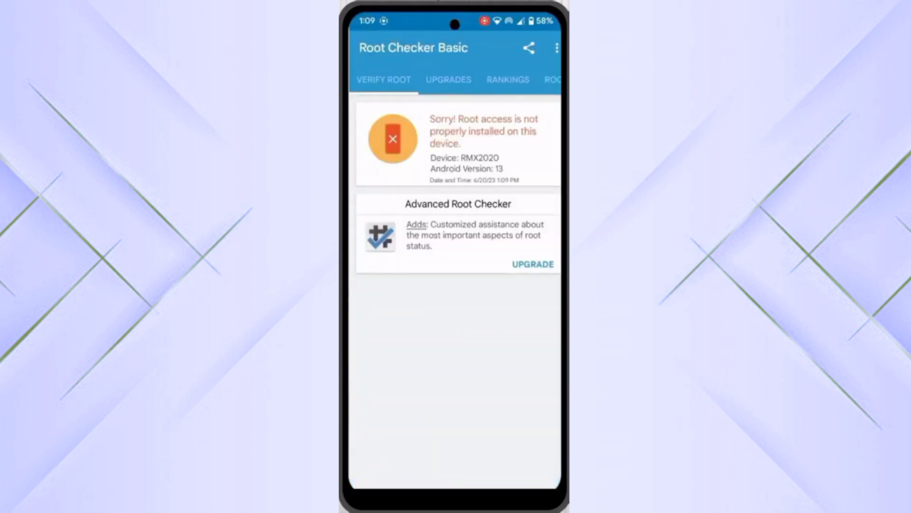
scroll("down", 3)
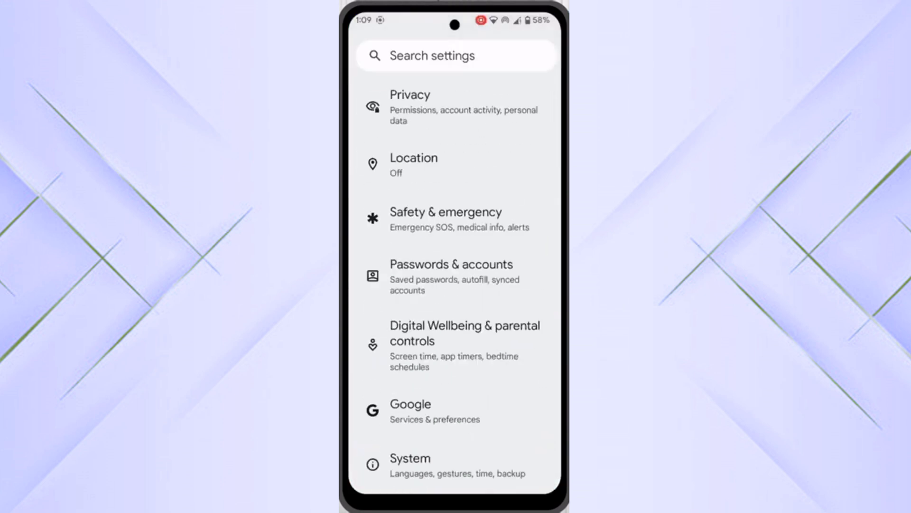
Unlock developer mode from About phone by tapping Build number until 'You are now a developer!' appears
scroll("up", 3)
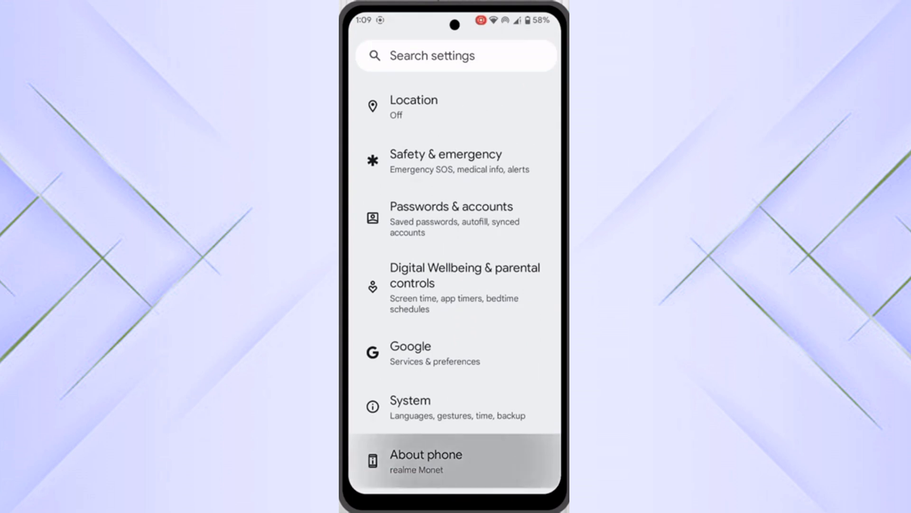
left_click(425, 461)
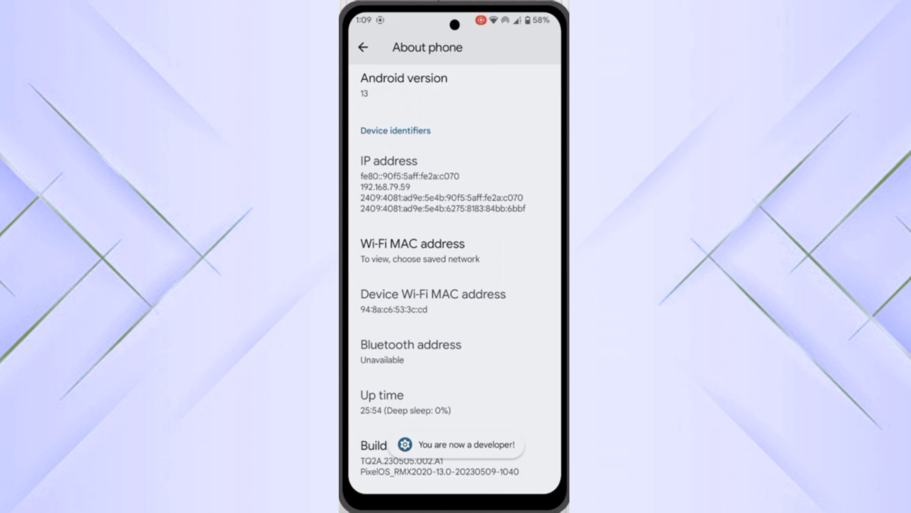
left_click(363, 47)
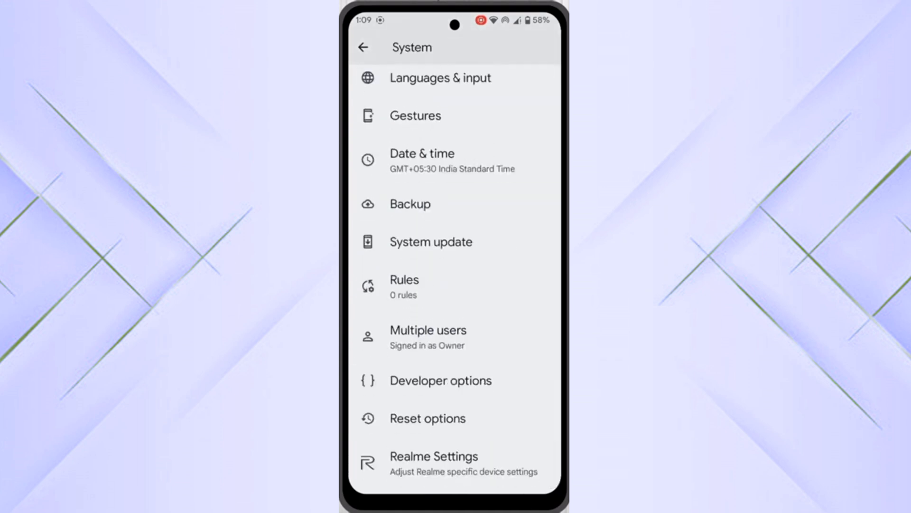
Enable 'Use developer options' in System > Developer options and confirm the prompt
left_click(440, 379)
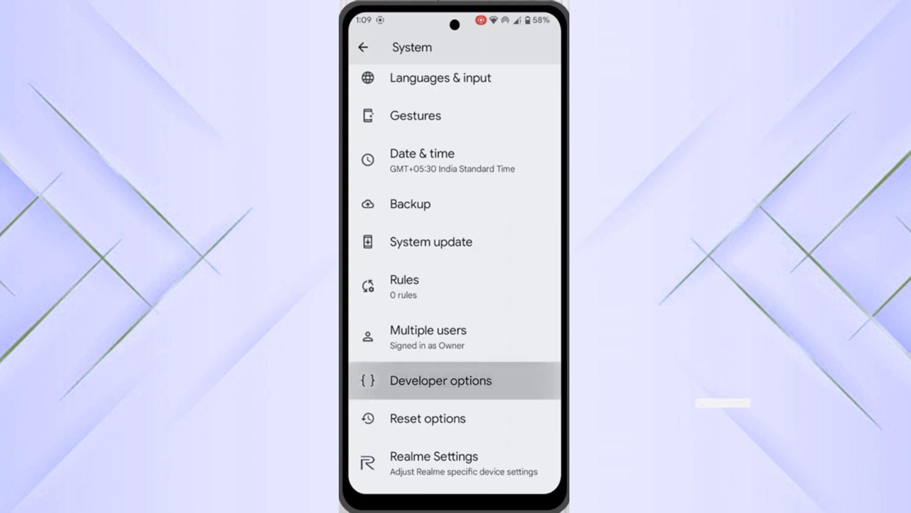
left_click(441, 380)
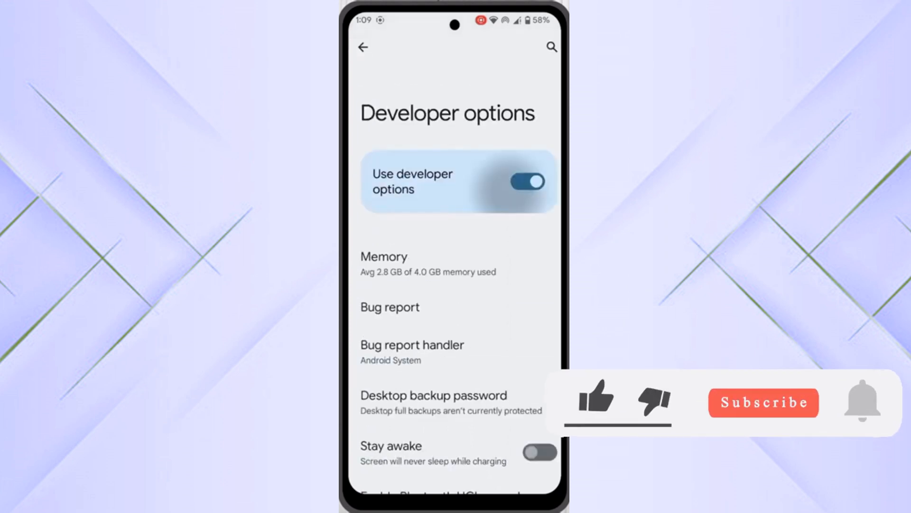
left_click(527, 181)
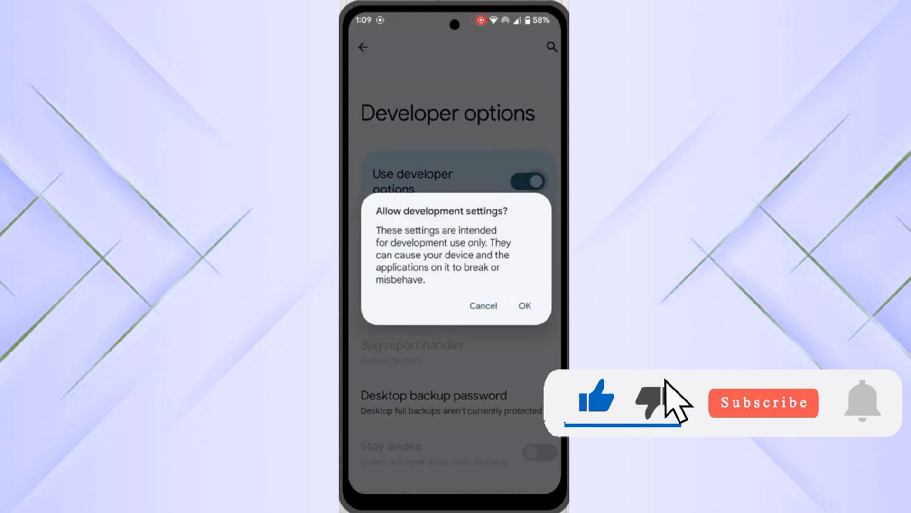
left_click(522, 305)
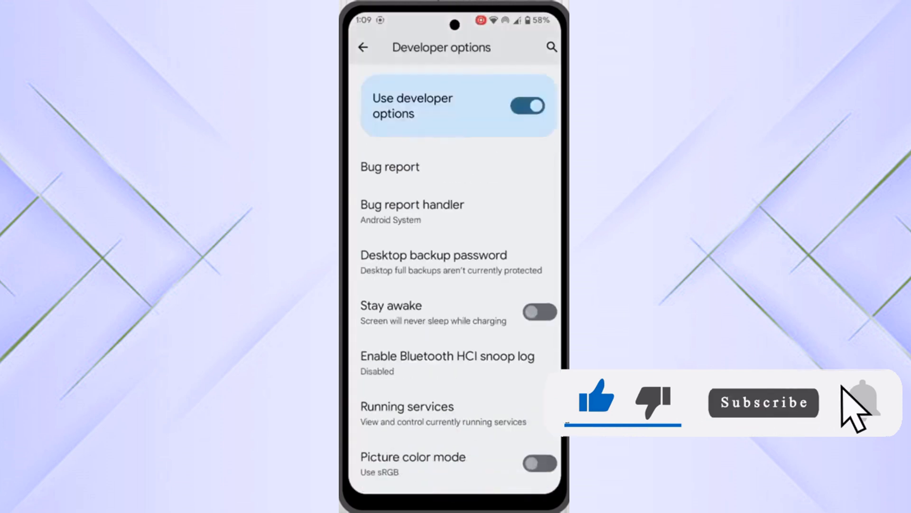
Enable USB debugging and confirm the 'Allow USB debugging' prompt
scroll("down", 3)
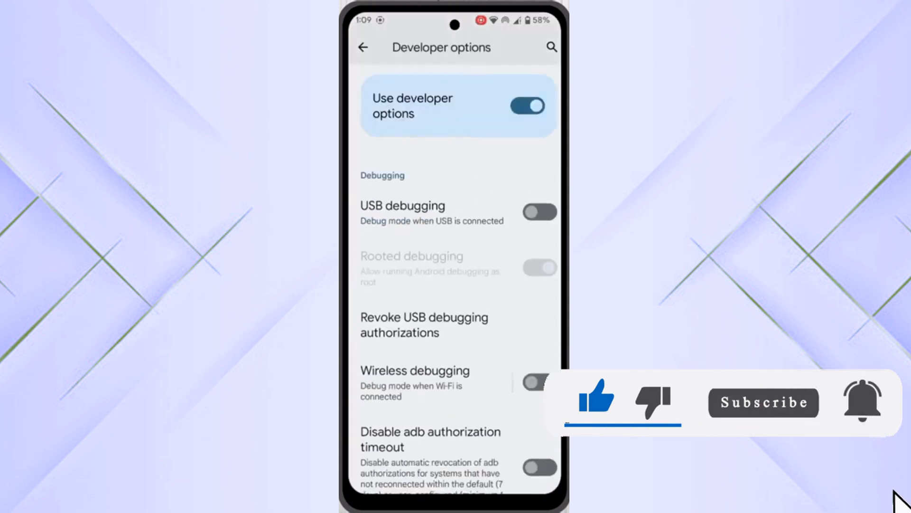
left_click(539, 211)
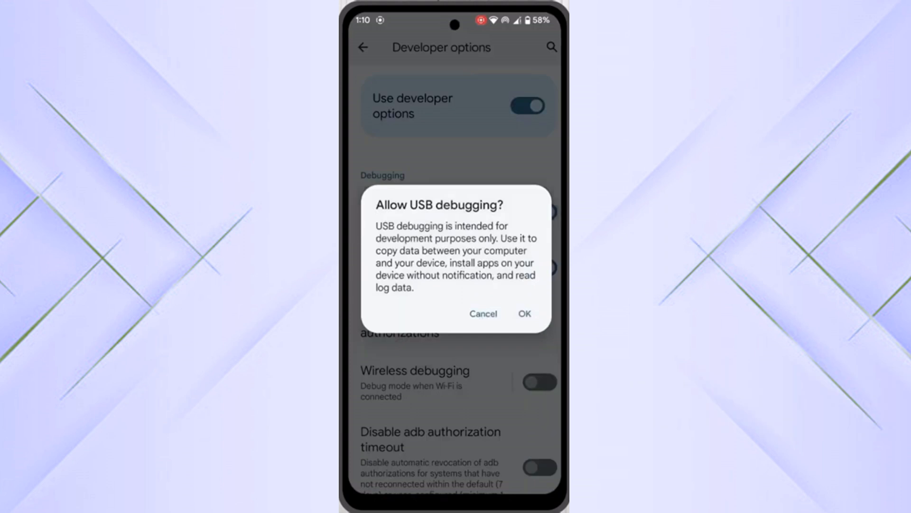
left_click(523, 313)
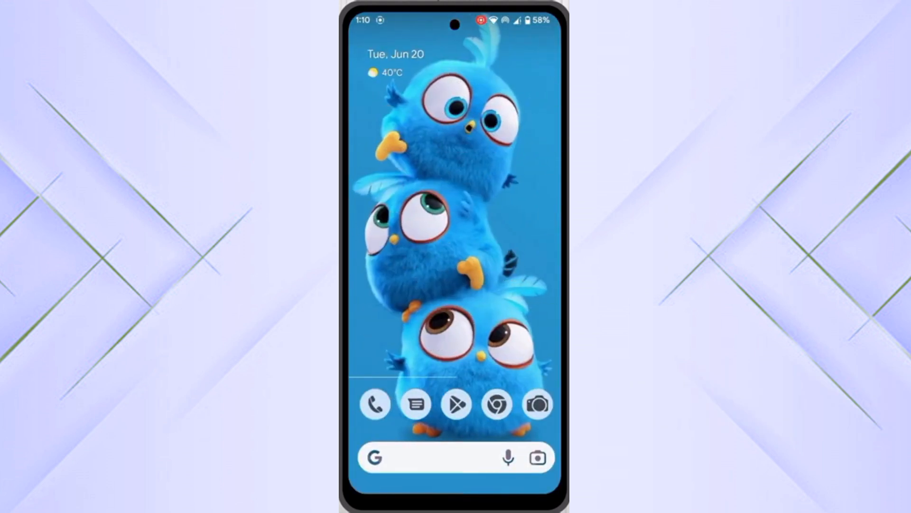
Install Greenify (Beta) from its Play Store listing and launch it to the welcome screen
scroll("up", 3)
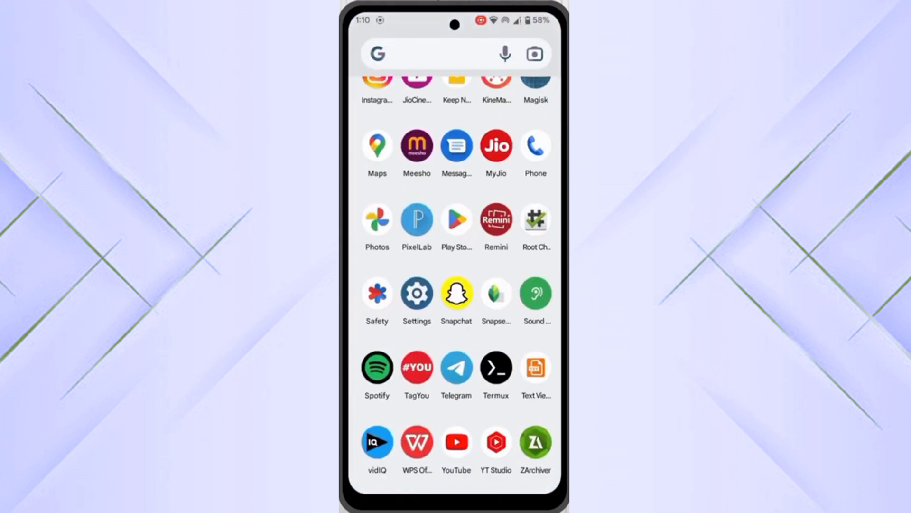
scroll("down", 3)
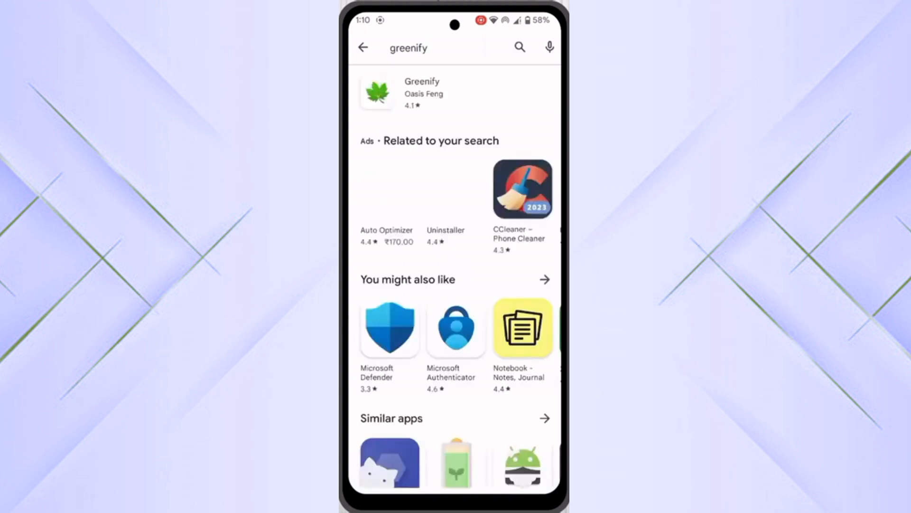
left_click(423, 92)
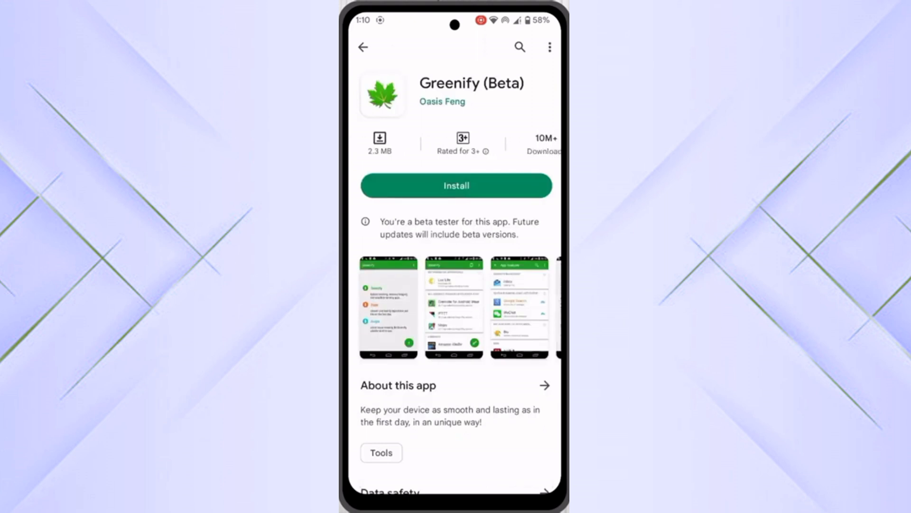
left_click(455, 185)
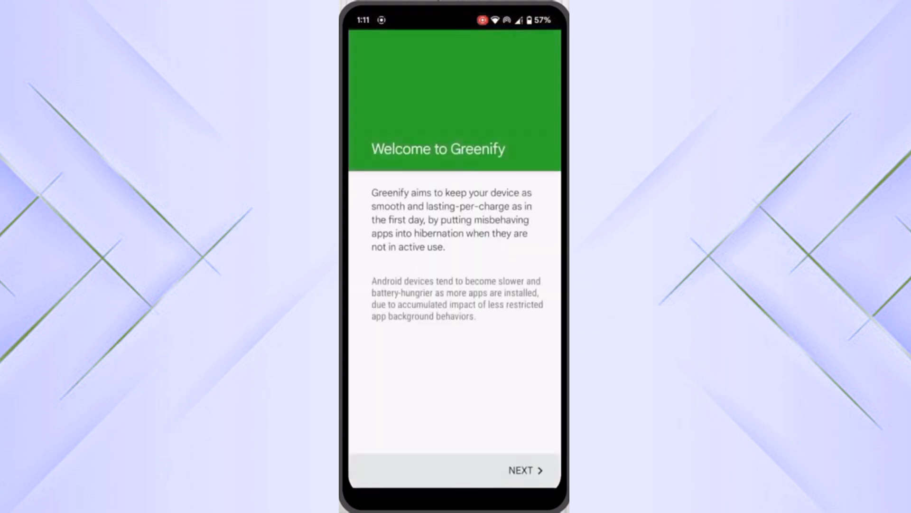
Complete Greenify setup with working mode 'My device is NOT rooted' and finish on the Ready screen
left_click(524, 470)
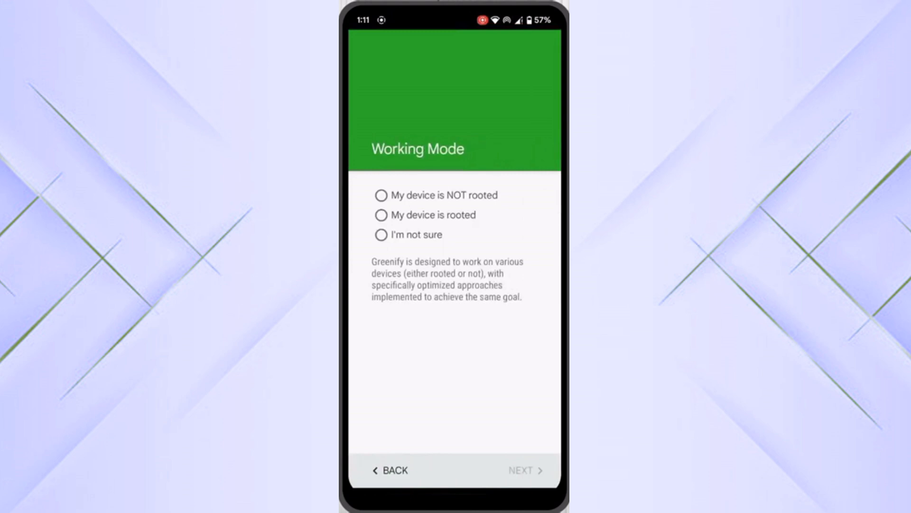
left_click(380, 195)
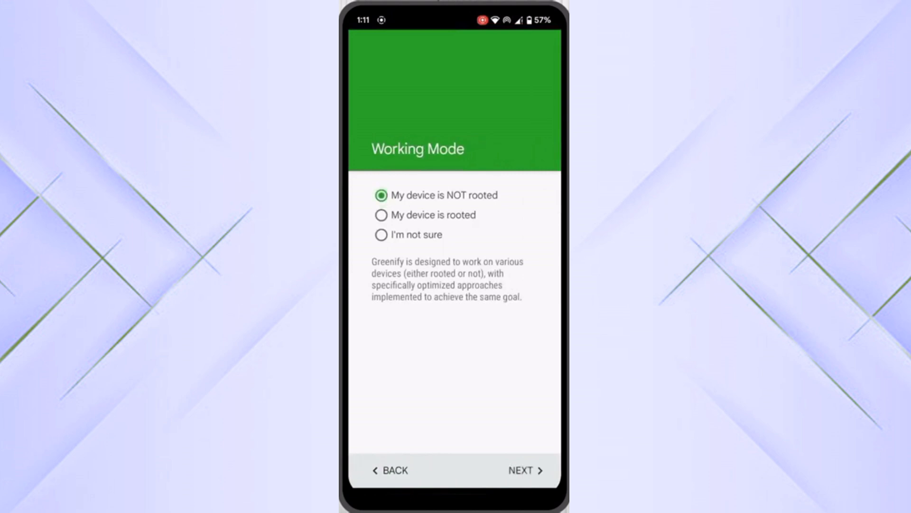
left_click(522, 470)
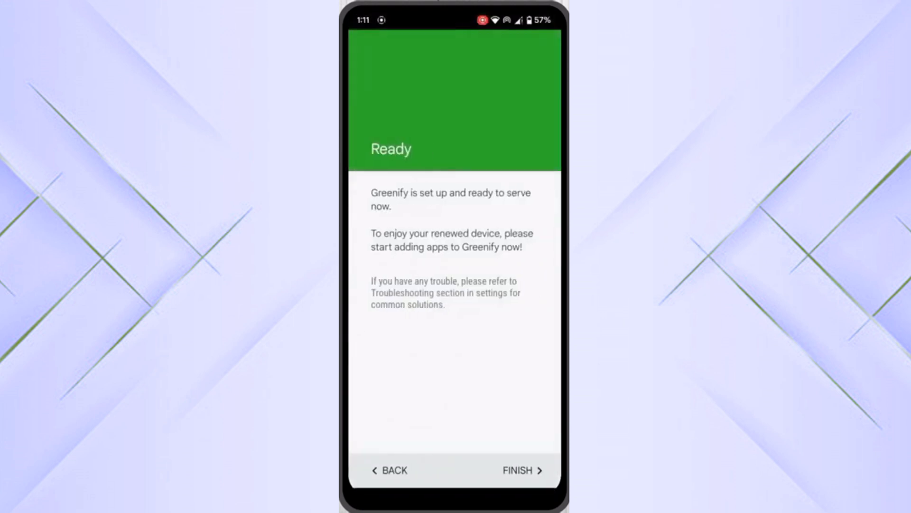
left_click(516, 470)
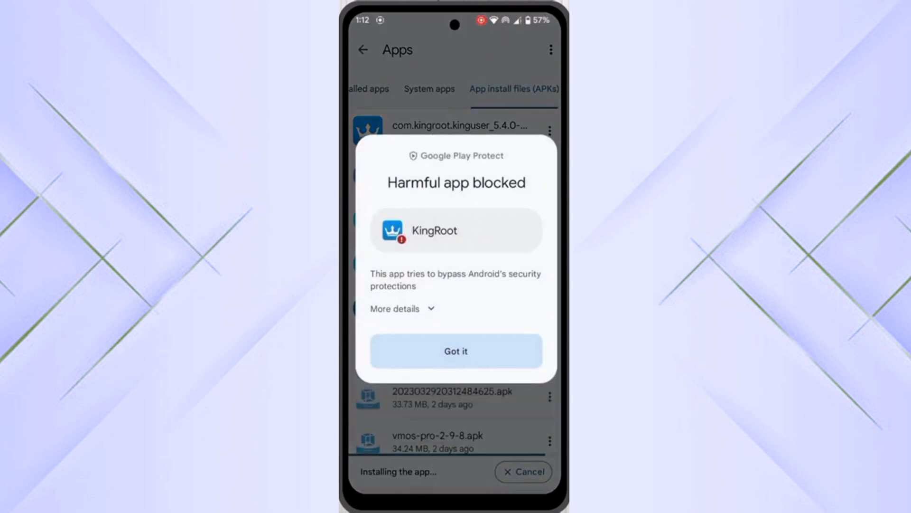
Install the KingRoot APK anyway despite the Play Protect warning and launch it
left_click(402, 308)
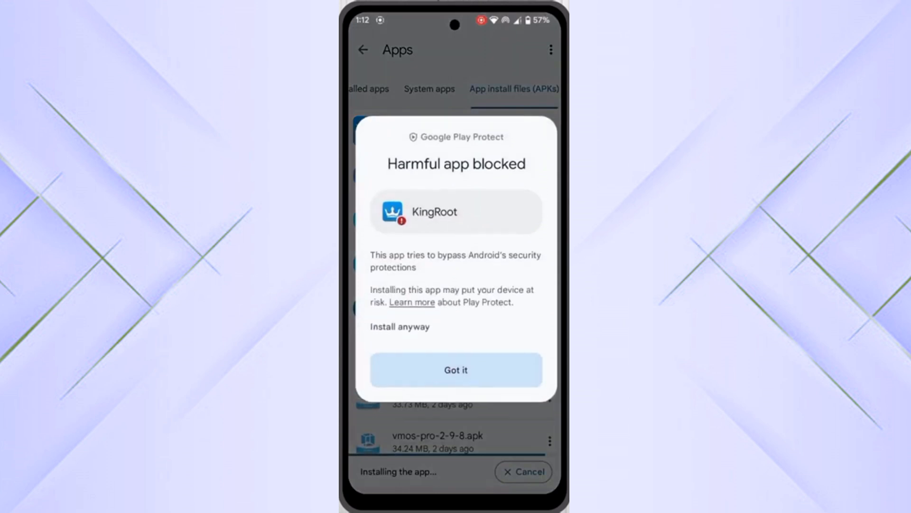
left_click(456, 369)
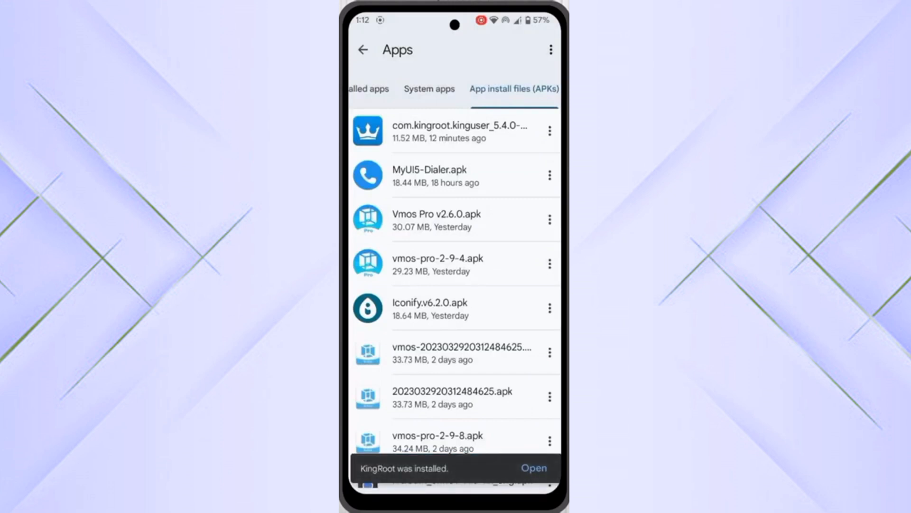
left_click(532, 468)
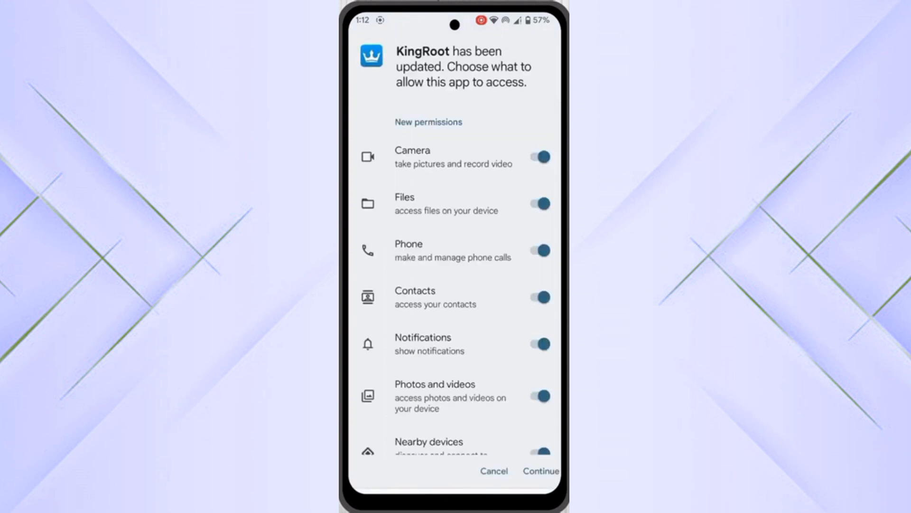
Accept KingRoot's requested permissions, then add KingRoot to Greenify's hibernation list
scroll("down", 3)
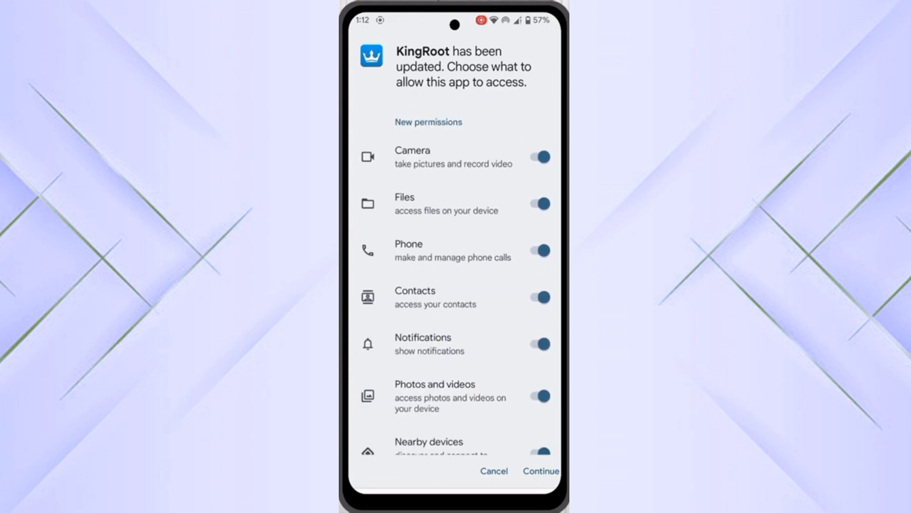
scroll("down", 3)
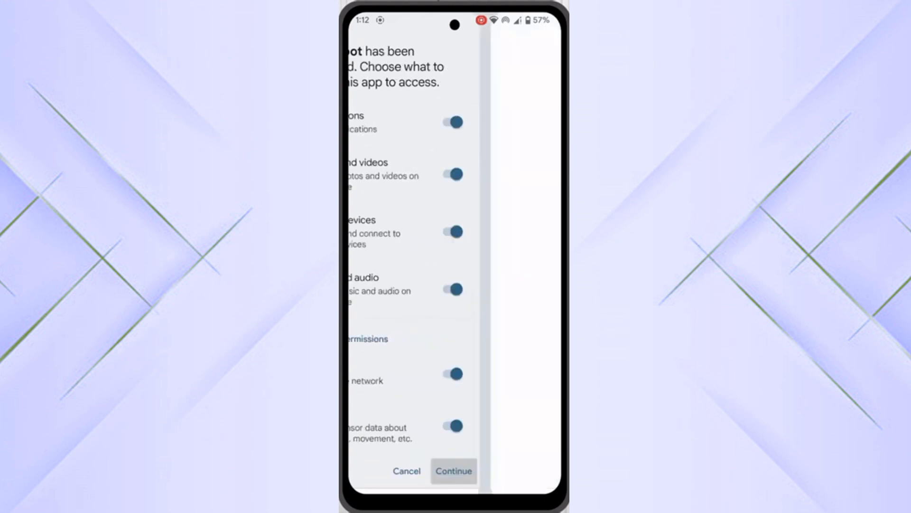
left_click(454, 471)
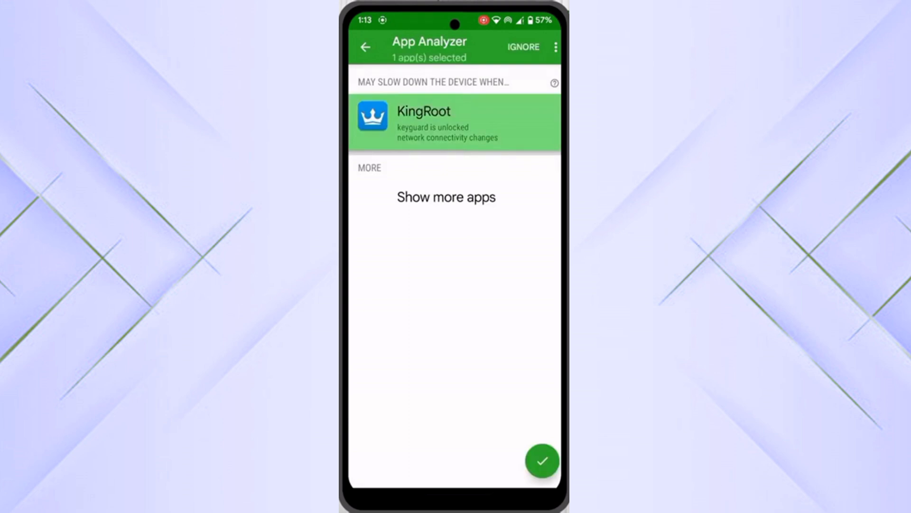
left_click(542, 460)
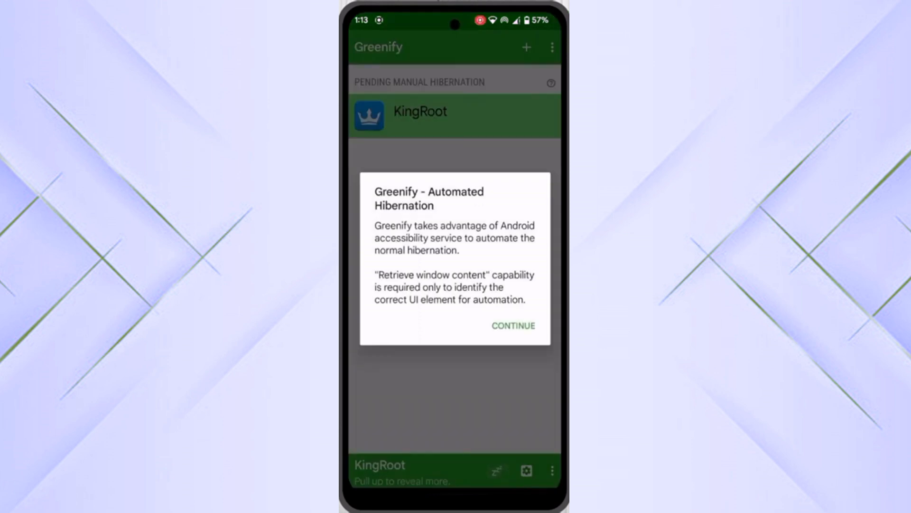
Turn on the 'Greenify - Automated Hibernation' accessibility service, allow full control, and return to Greenify
left_click(512, 326)
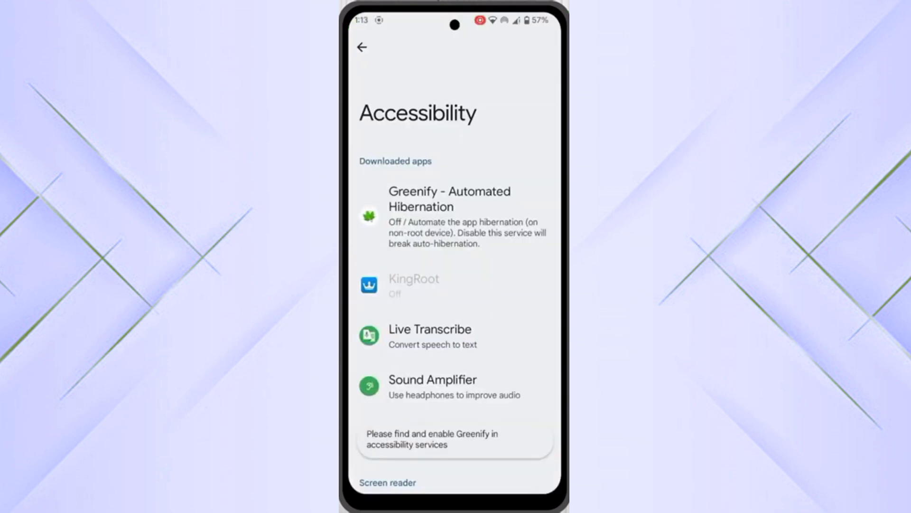
scroll("up", 3)
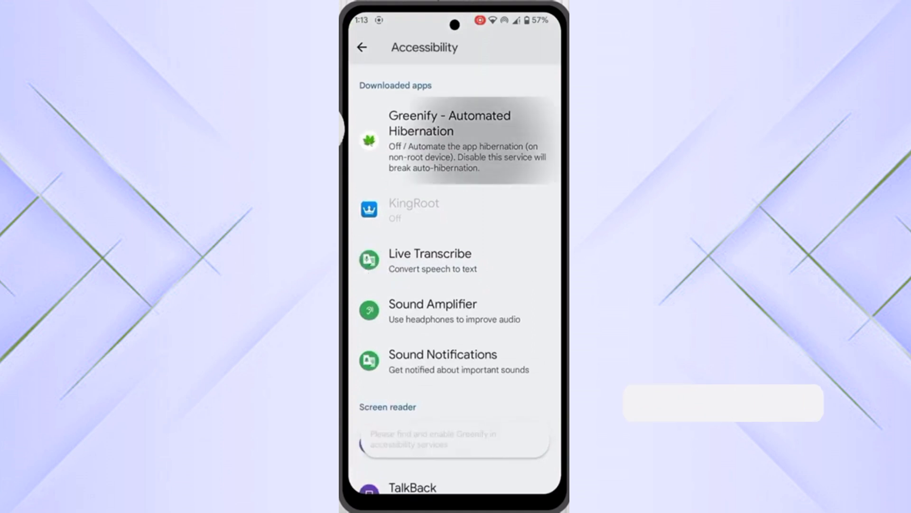
left_click(455, 142)
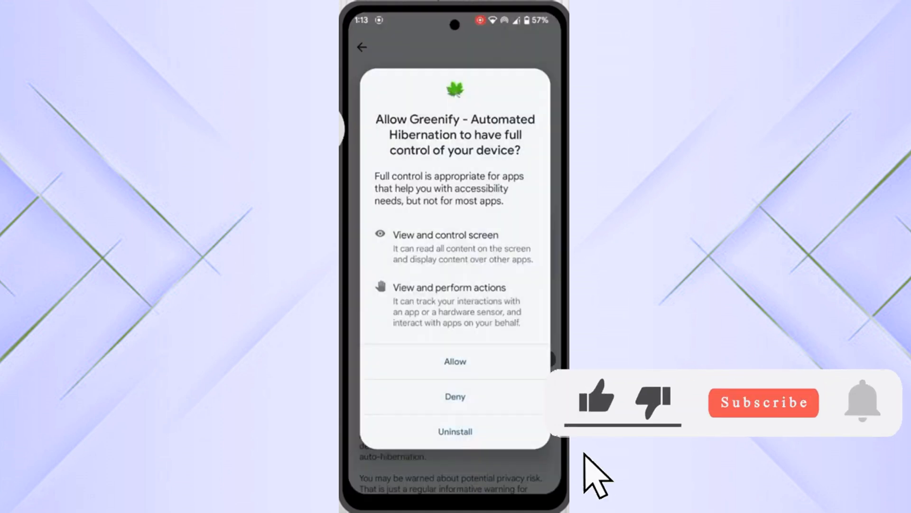
left_click(455, 361)
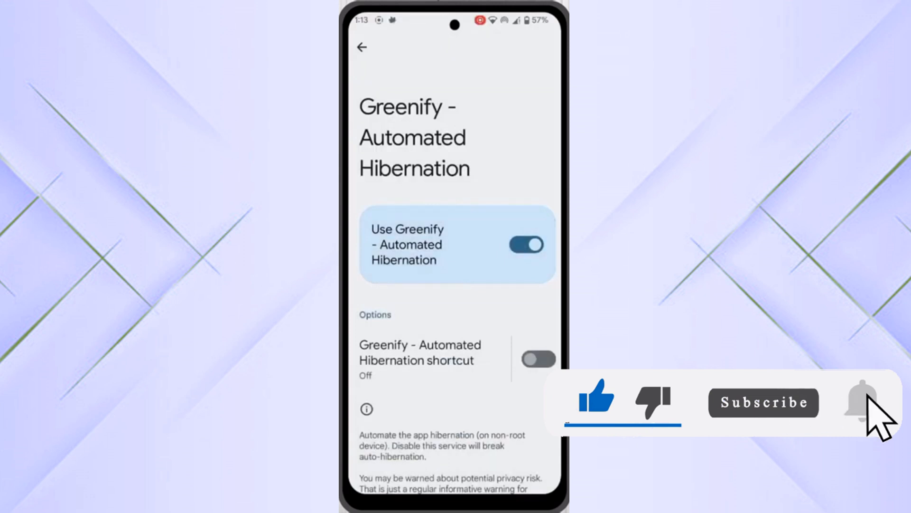
left_click(361, 47)
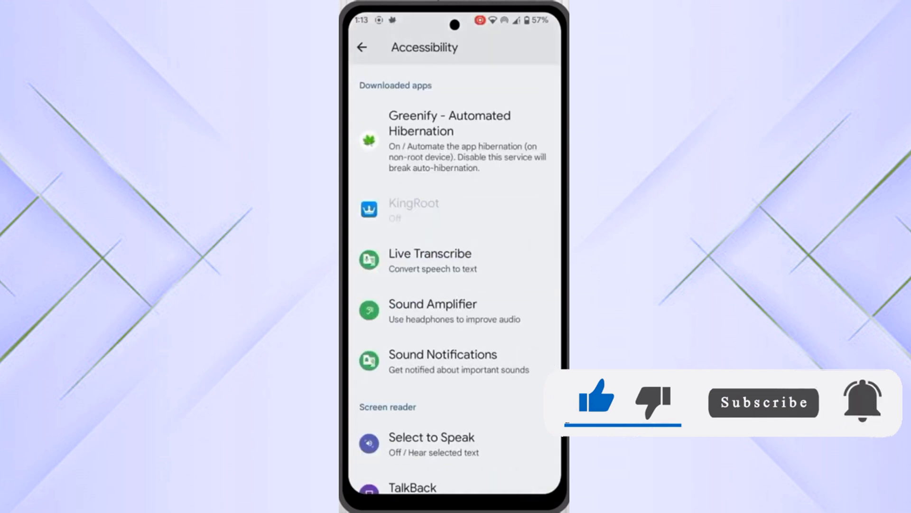
left_click(449, 140)
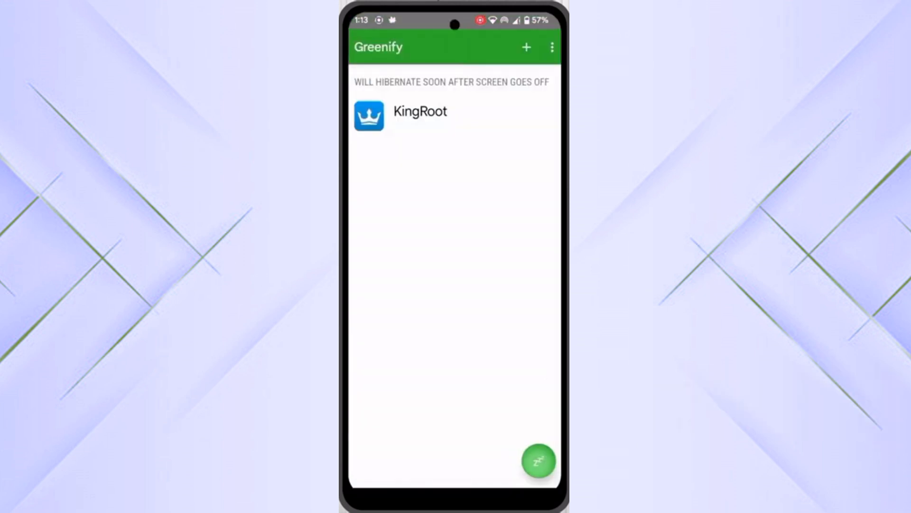
Hibernate KingRoot with the zzz button, then launch KingRoot Labs showing 'Not Root'
left_click(420, 111)
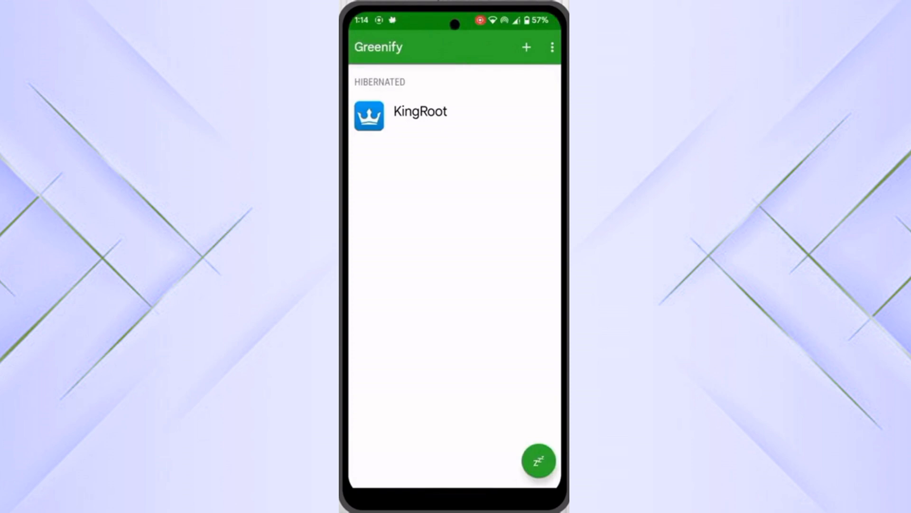
left_click(421, 111)
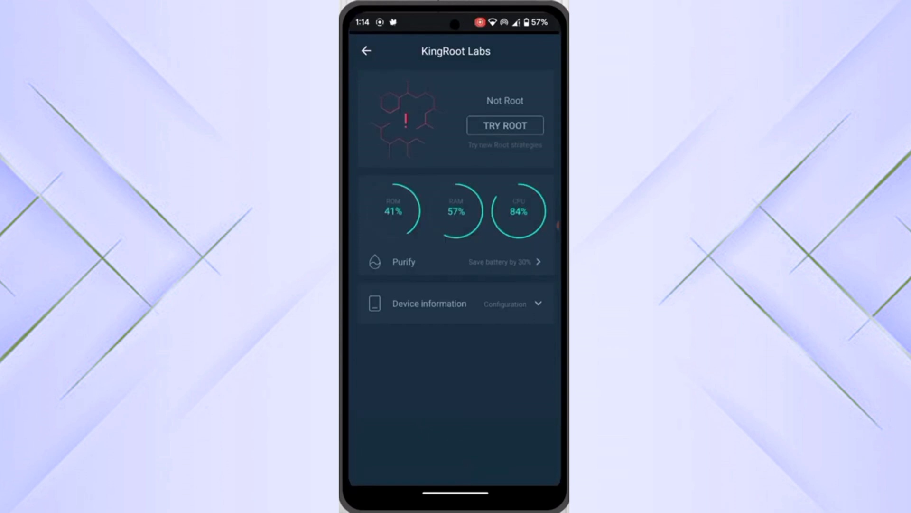
Start the KingRoot root attempt with TRY ROOT and wait for it to run
left_click(504, 126)
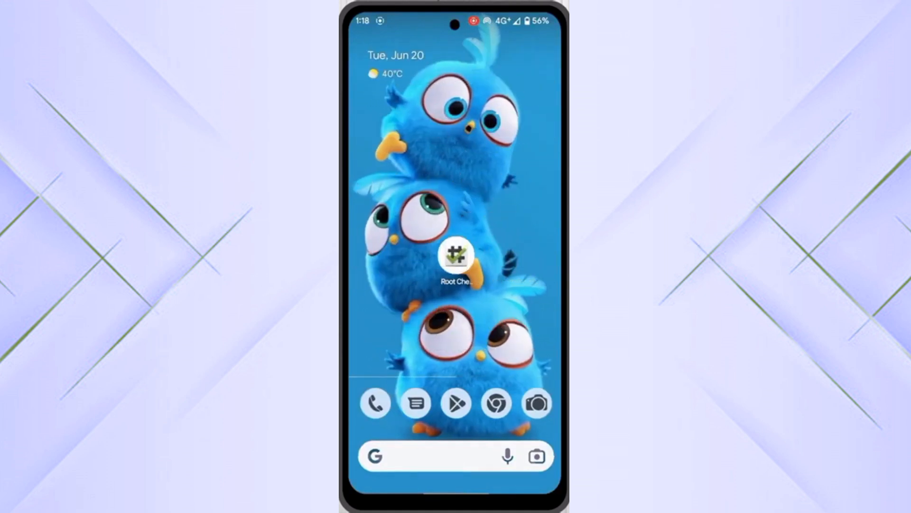
Launch Root Checker Basic and run Verify Root, confirming root is properly installed
left_click(455, 255)
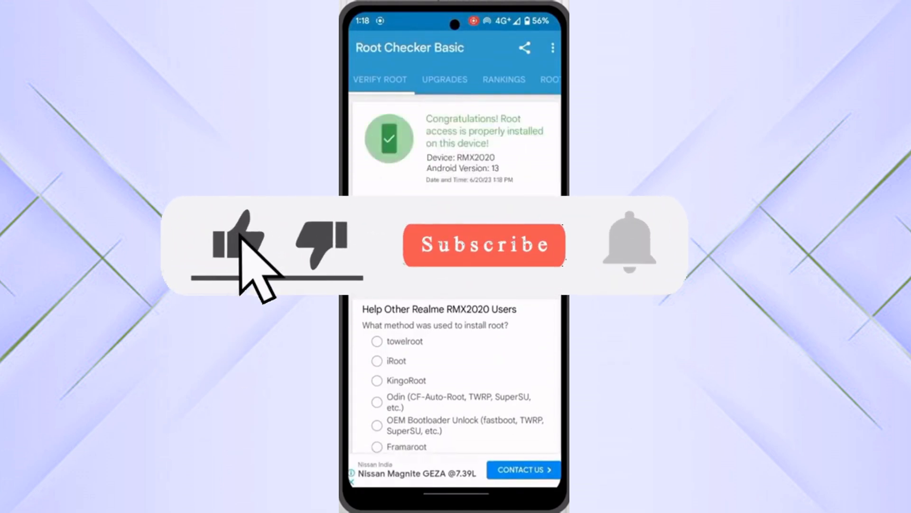
left_click(235, 239)
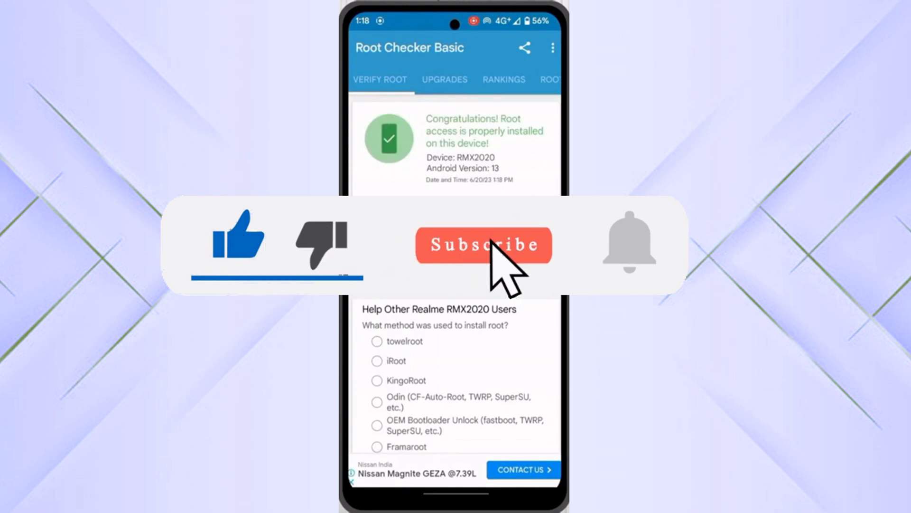